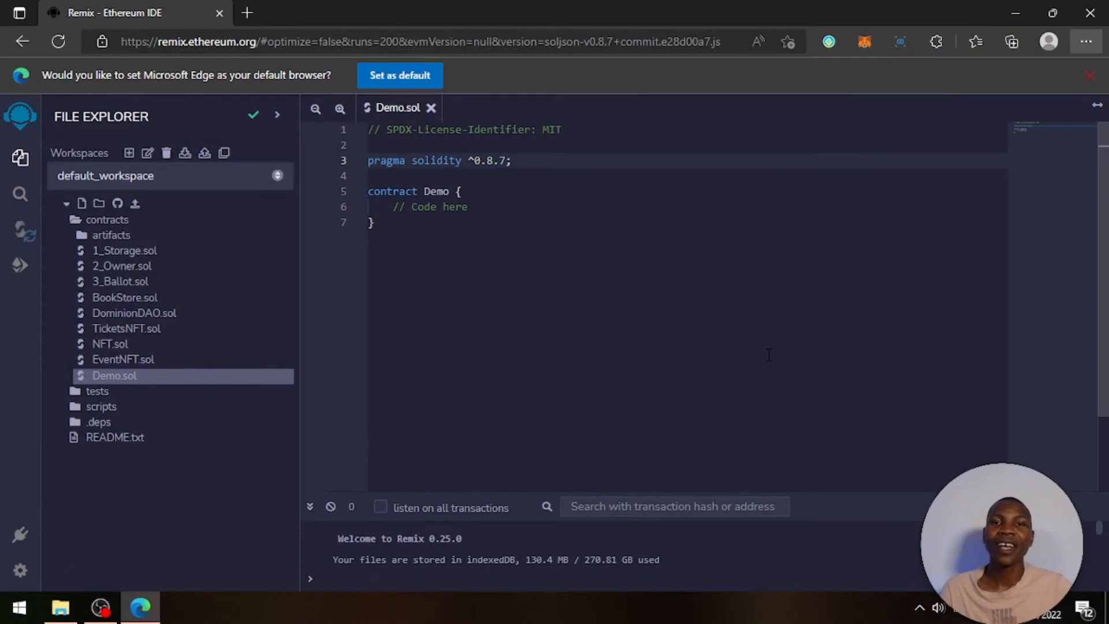
Step: Remove the '// Code here' placeholder comment from the Demo contract body
left_click(510, 160)
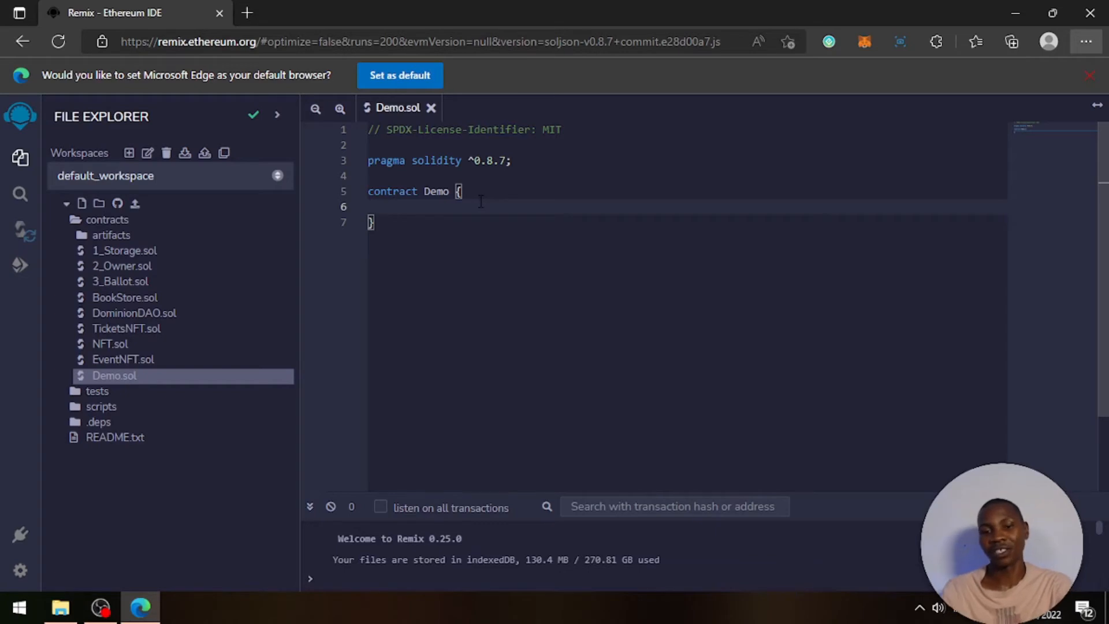
Step: Add the state variable 'int public greetings;' to Demo and move to a new line
type("int")
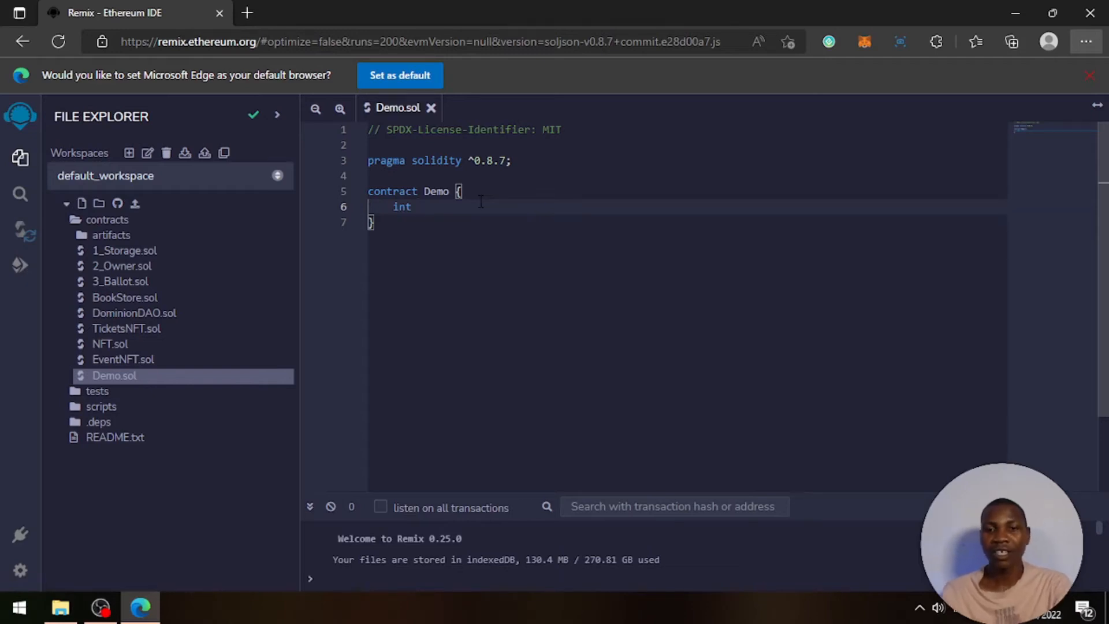
type("pub")
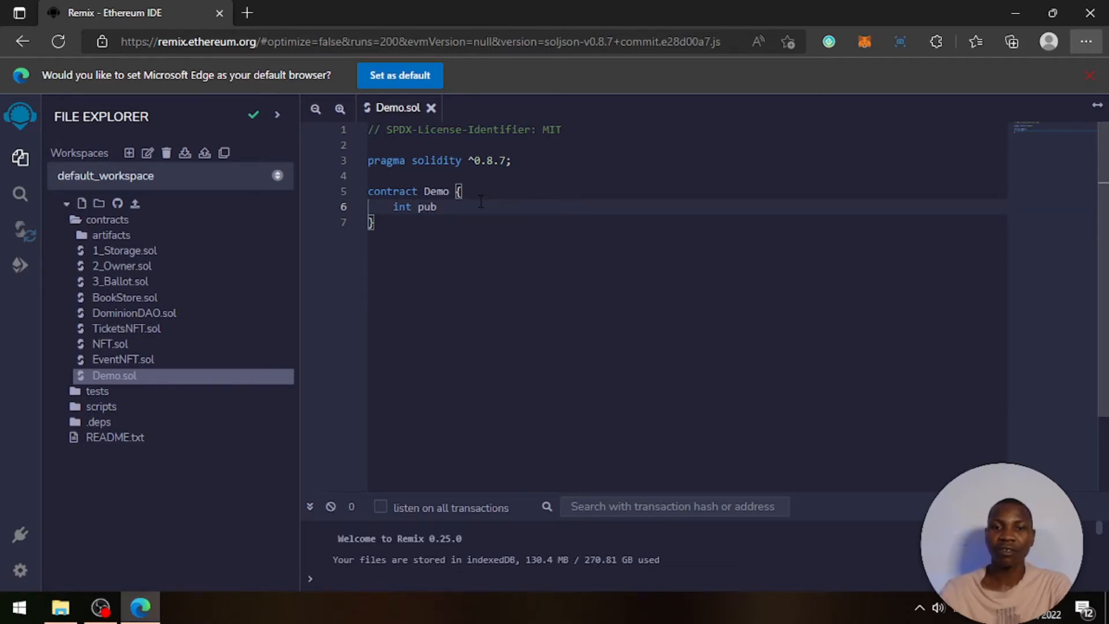
type("lic")
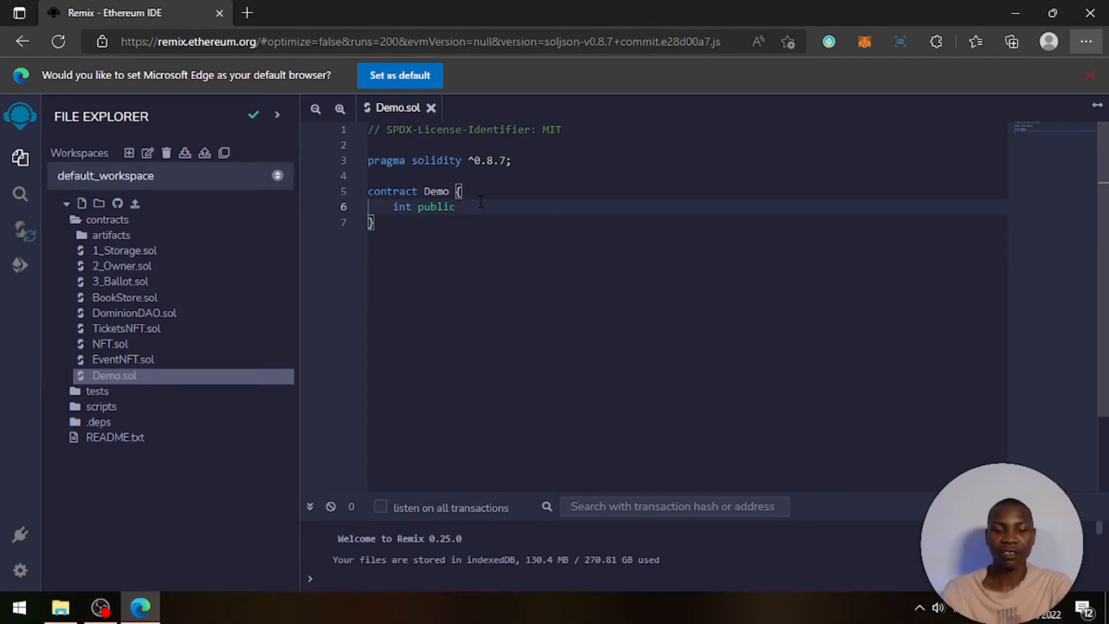
type("greeting")
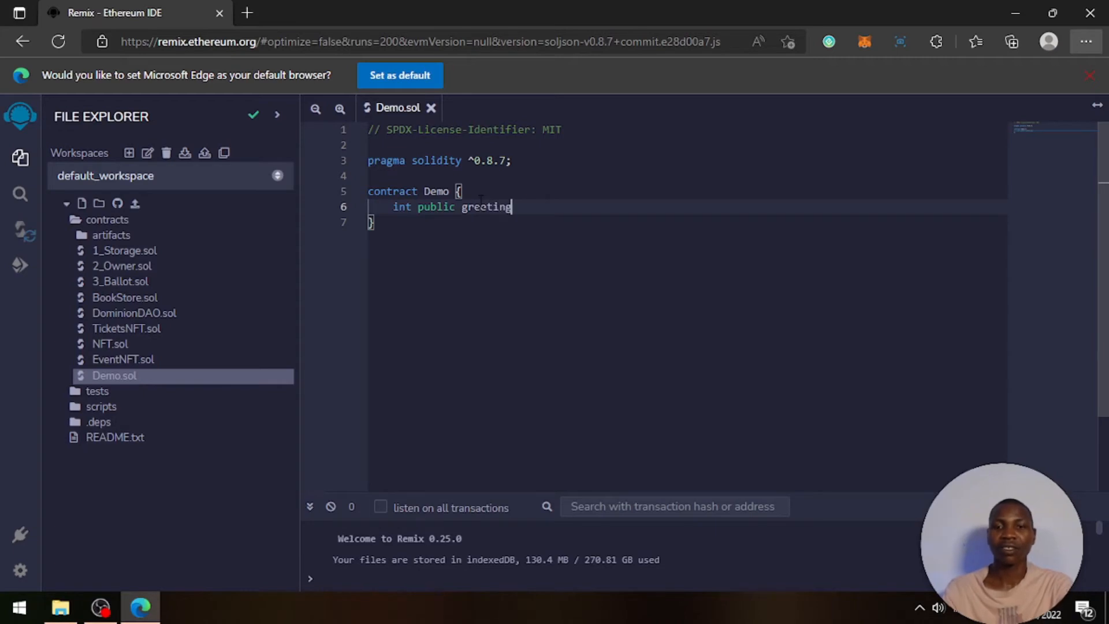
type("s;")
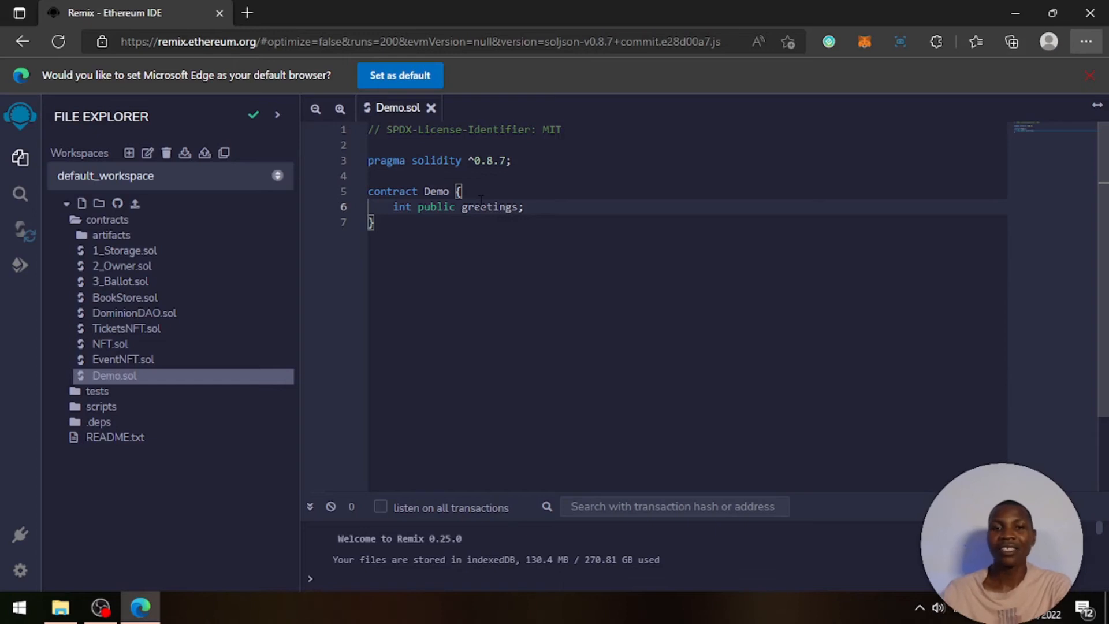
key("Enter")
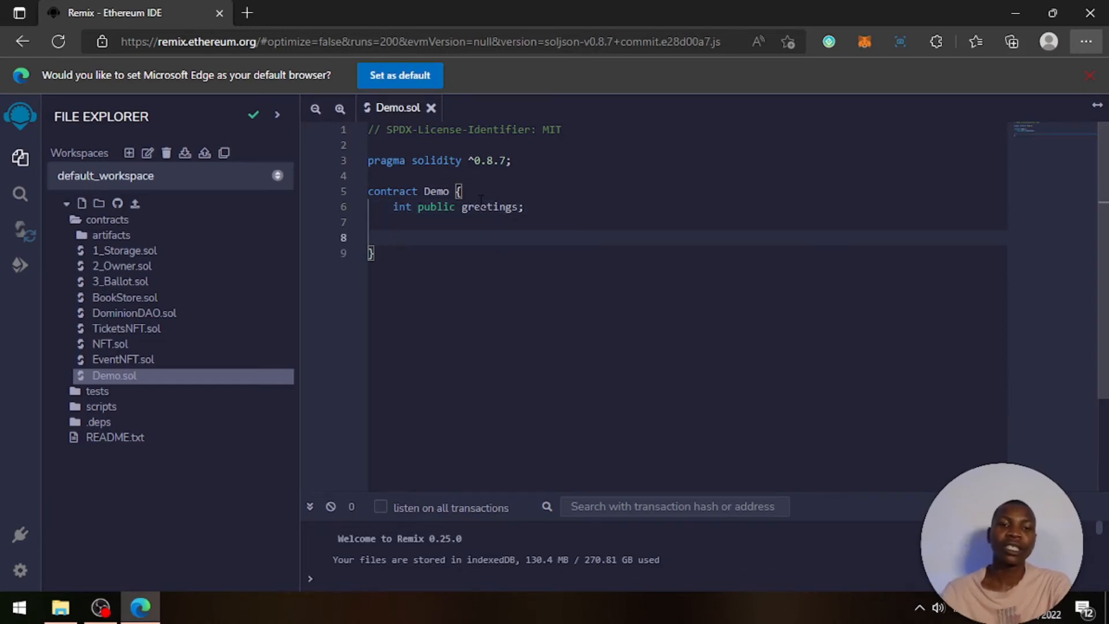
Step: Write 'function getGreetings() public {' with a '// djhs' comment as its only body
type("funct")
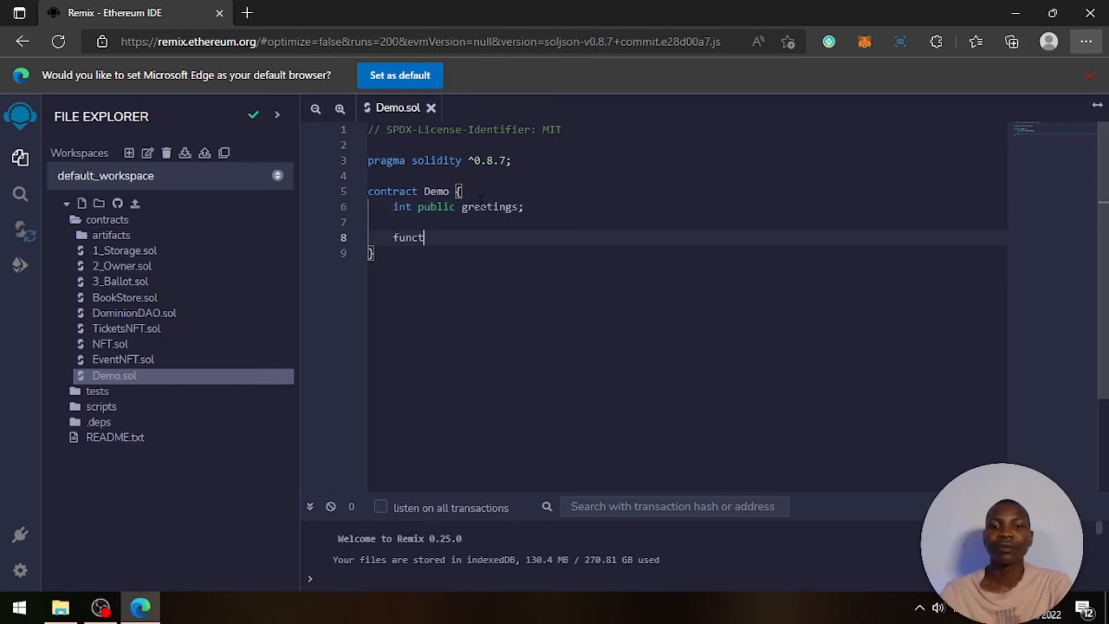
type("ion")
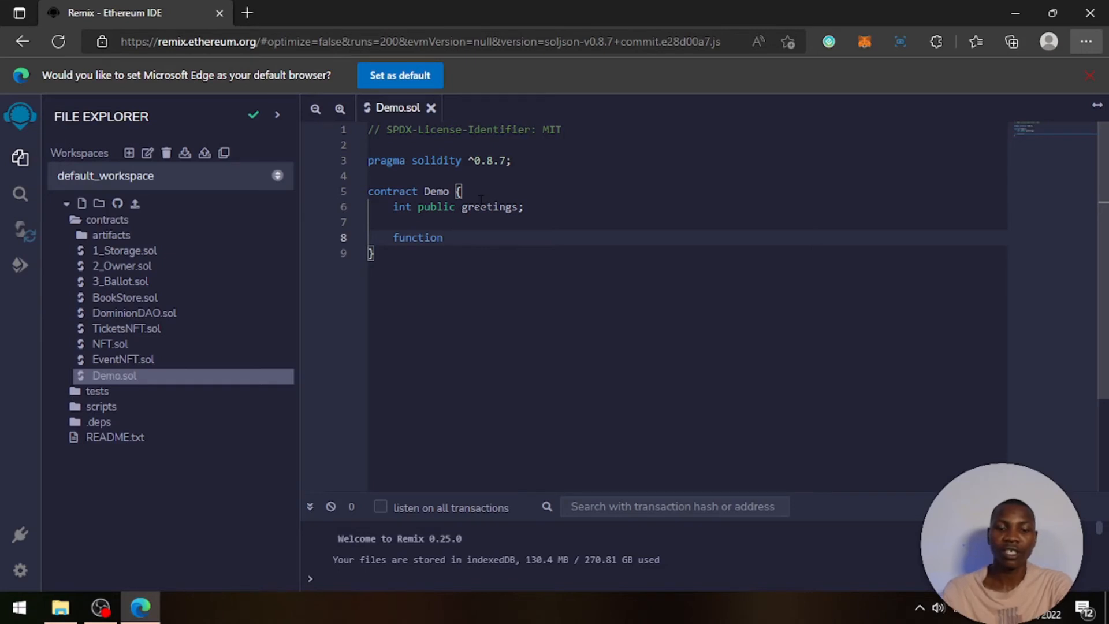
type("getGrea")
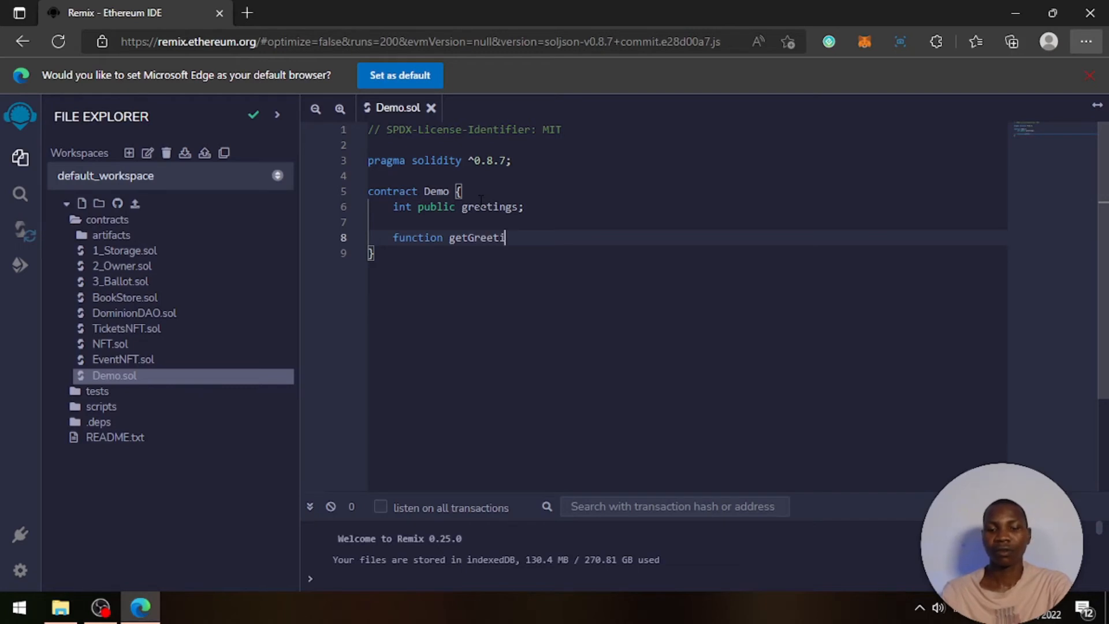
type("ngs()")
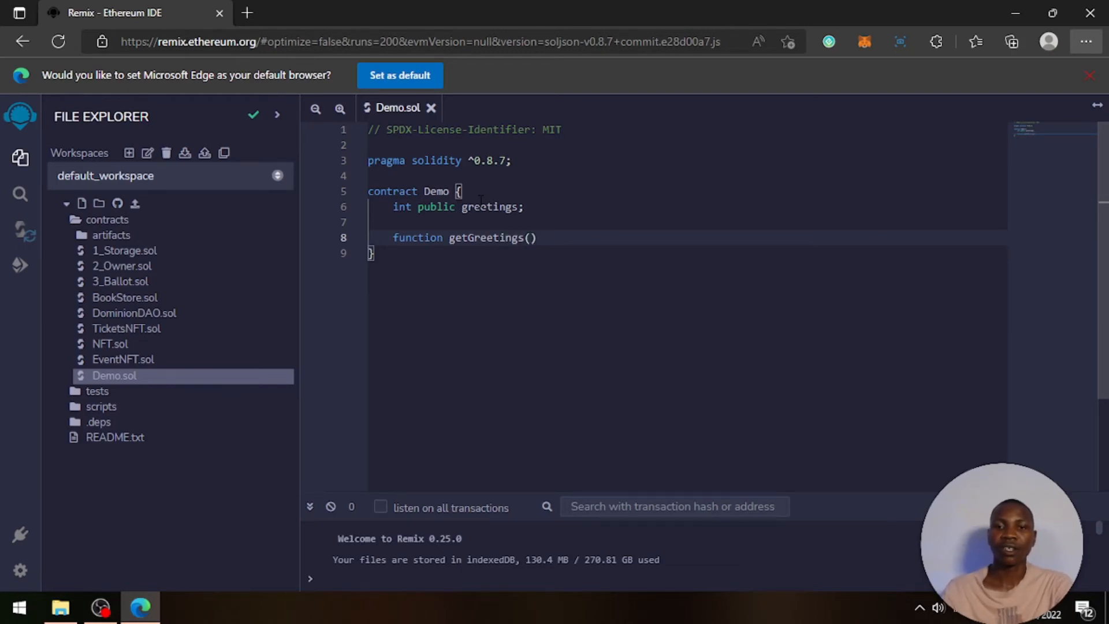
type("p")
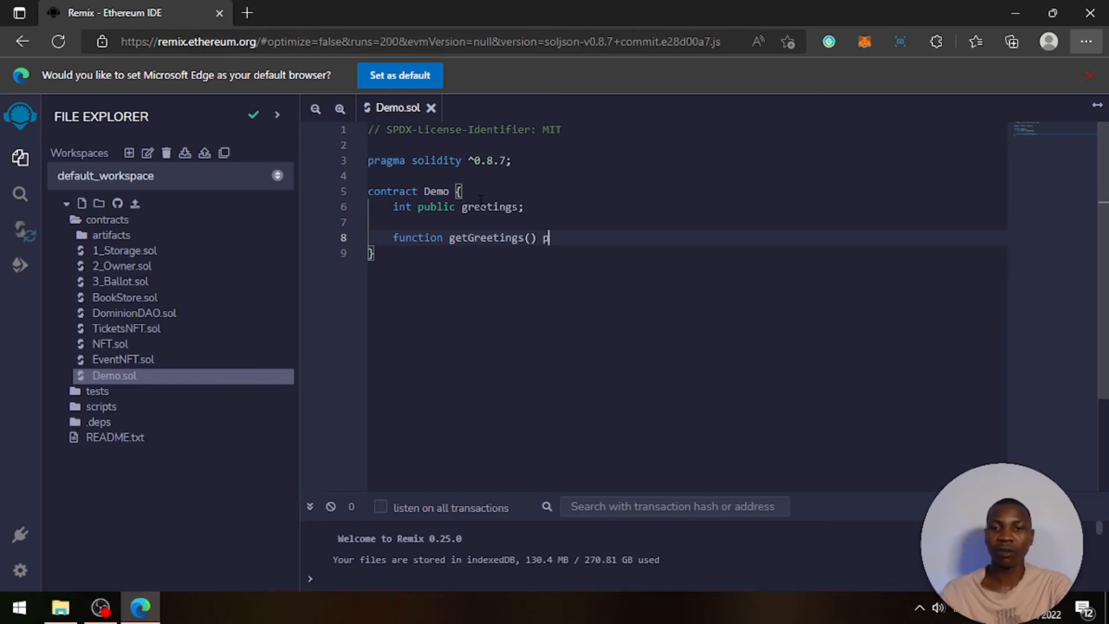
type("ublic")
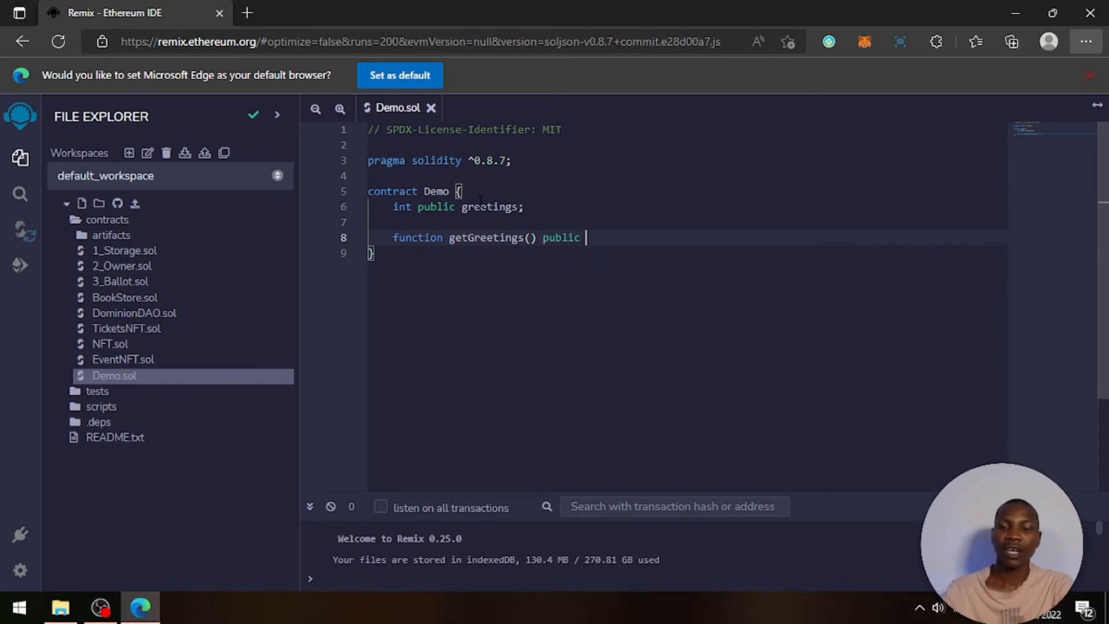
type("{")
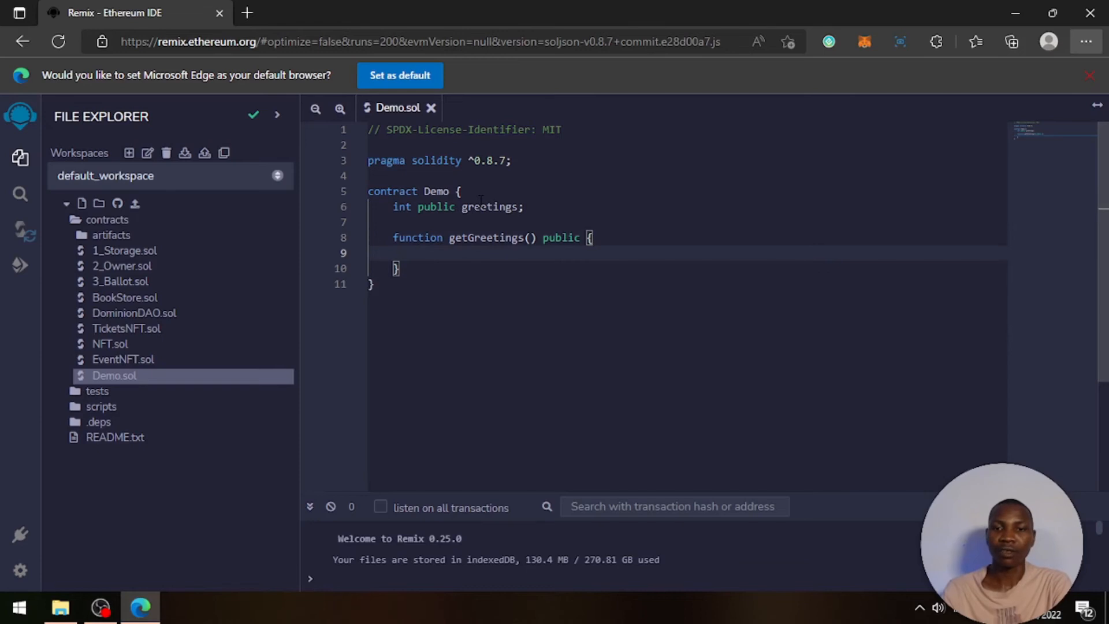
type("/")
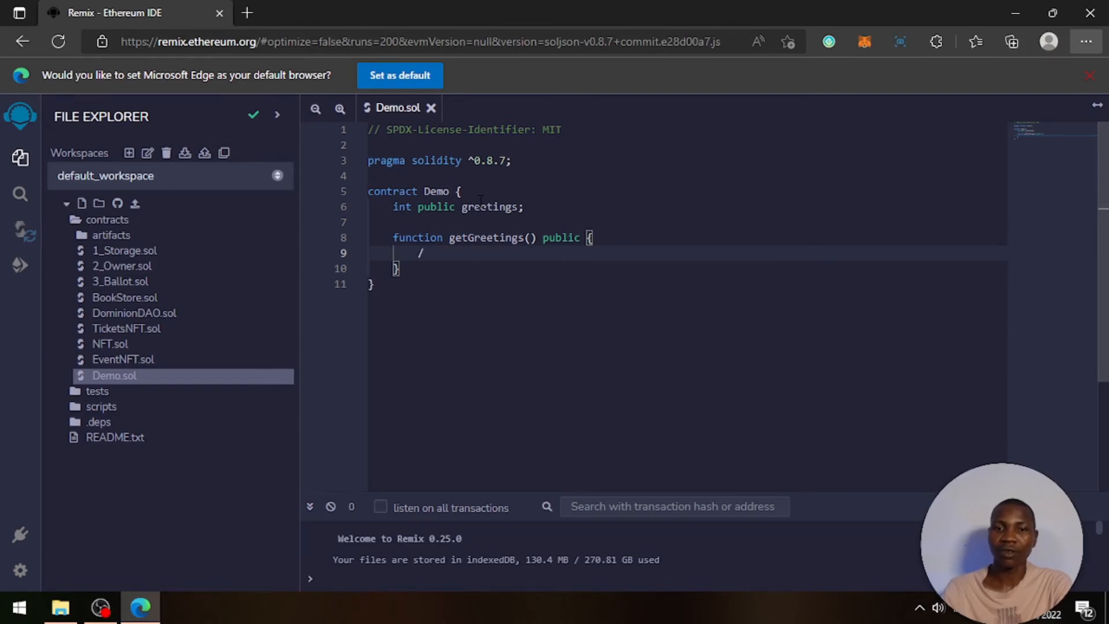
type("/ djhs")
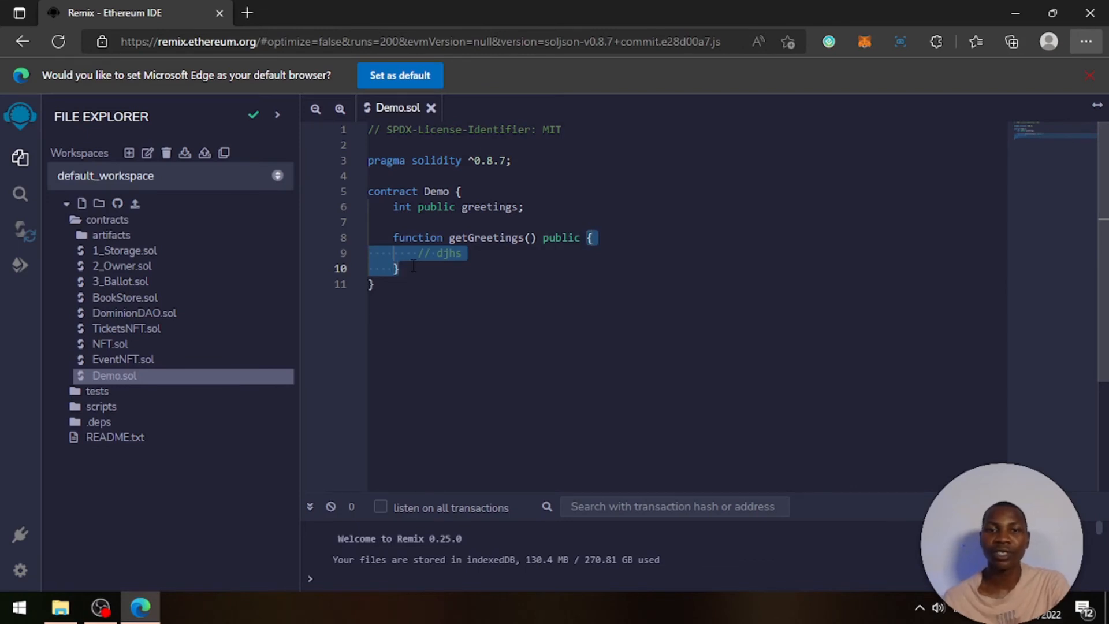
left_click(398, 269)
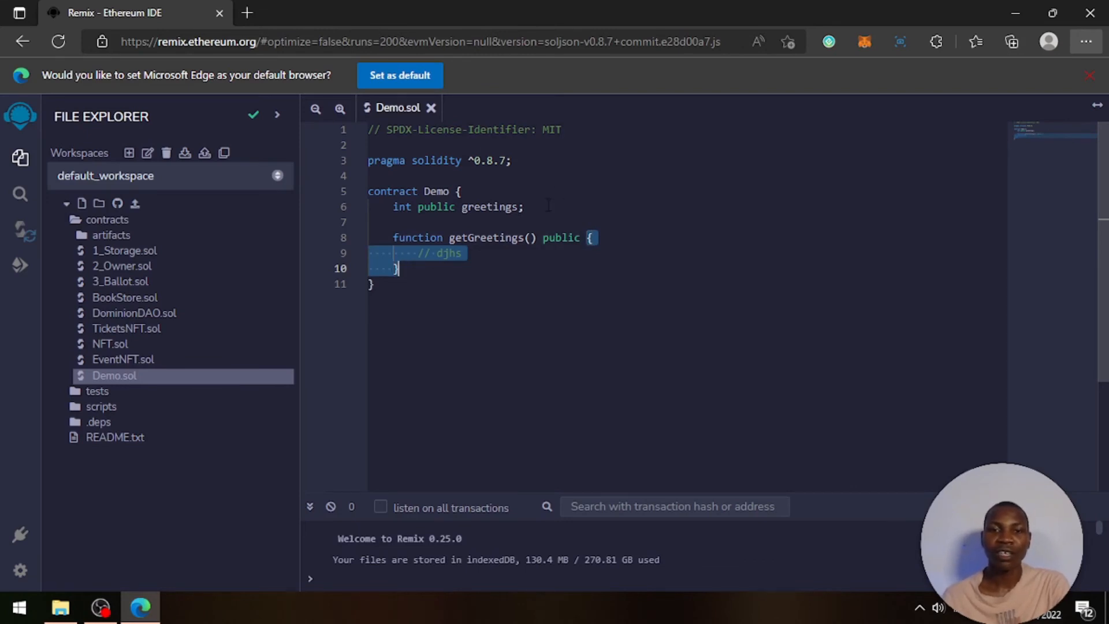
left_click(527, 206)
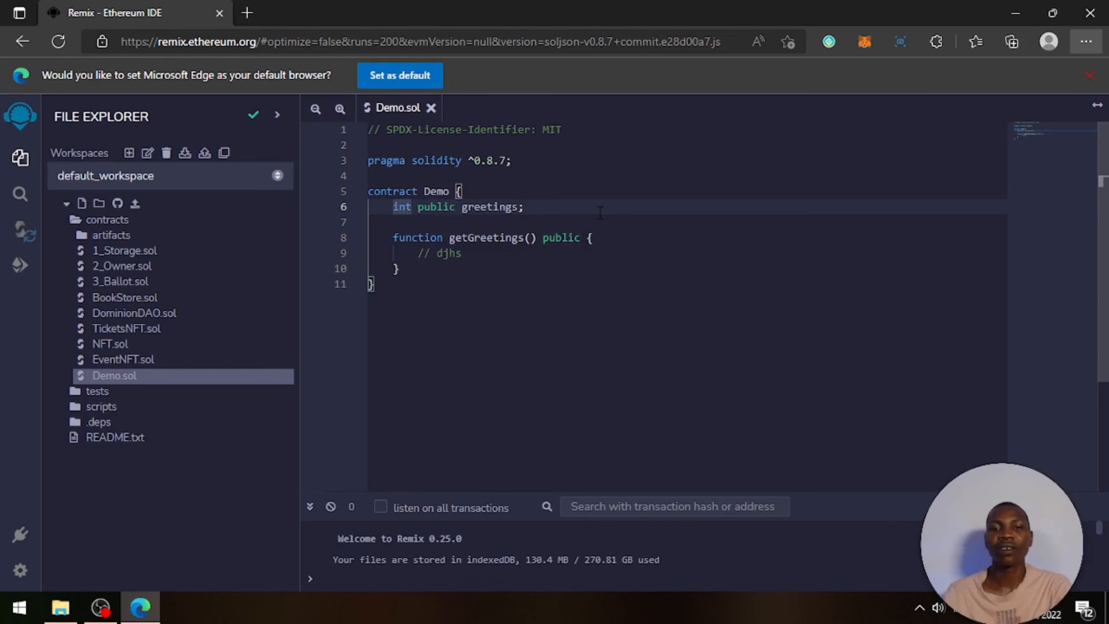
left_click(522, 207)
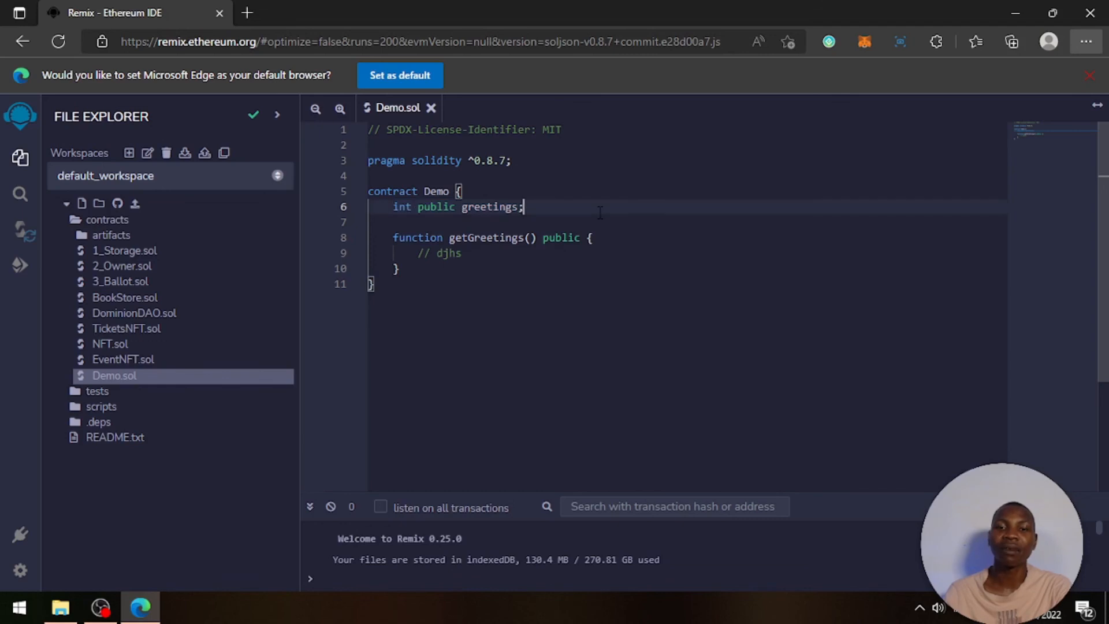